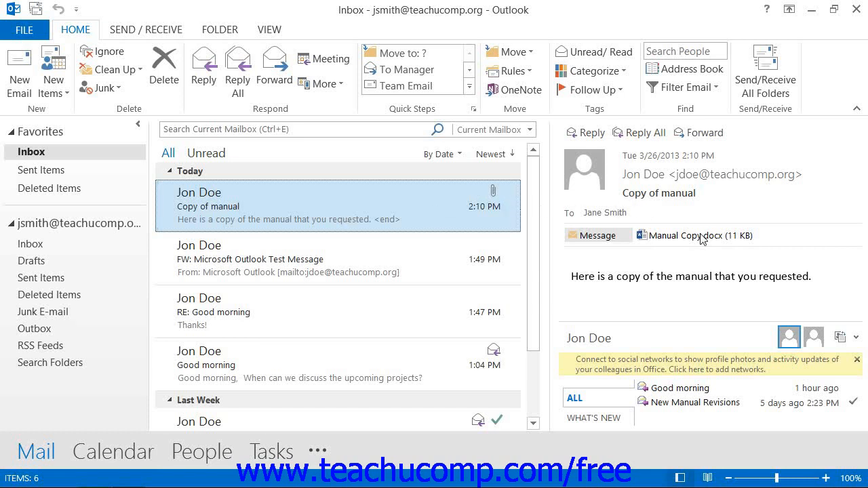
mouse_move(648, 212)
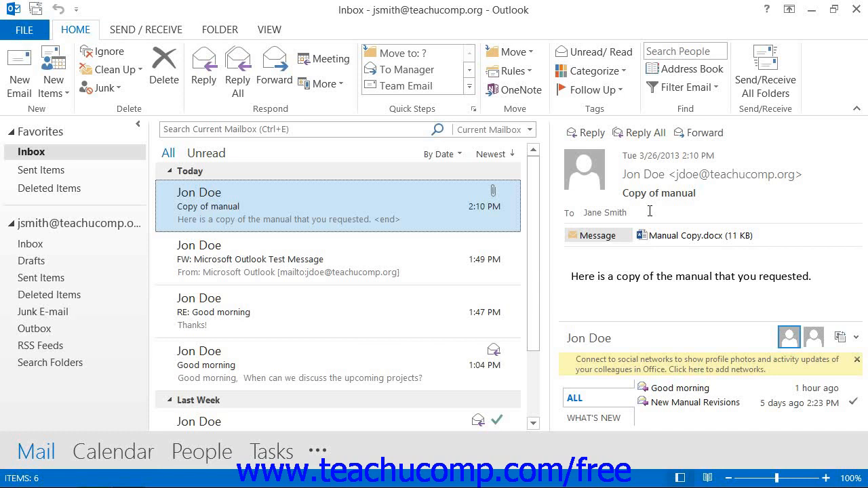
mouse_move(695, 236)
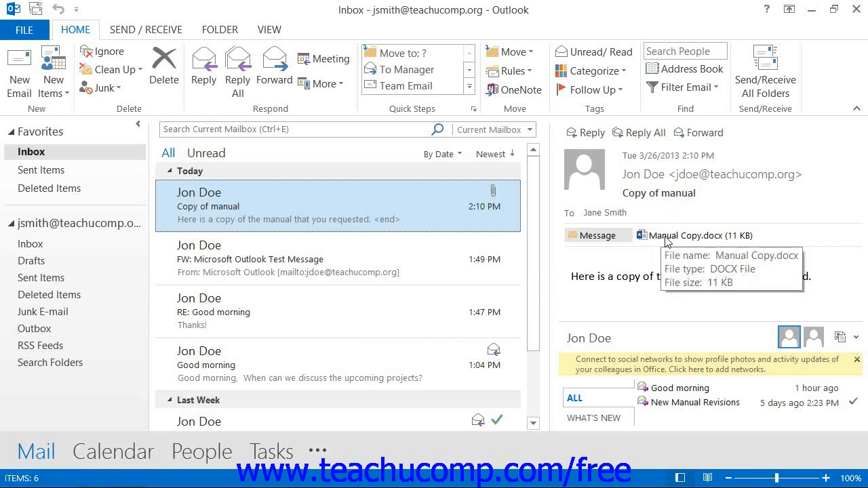
Preview the Manual Copy.docx attachment in the reading pane, showing Attachment Tools with Open and Save As
click(699, 236)
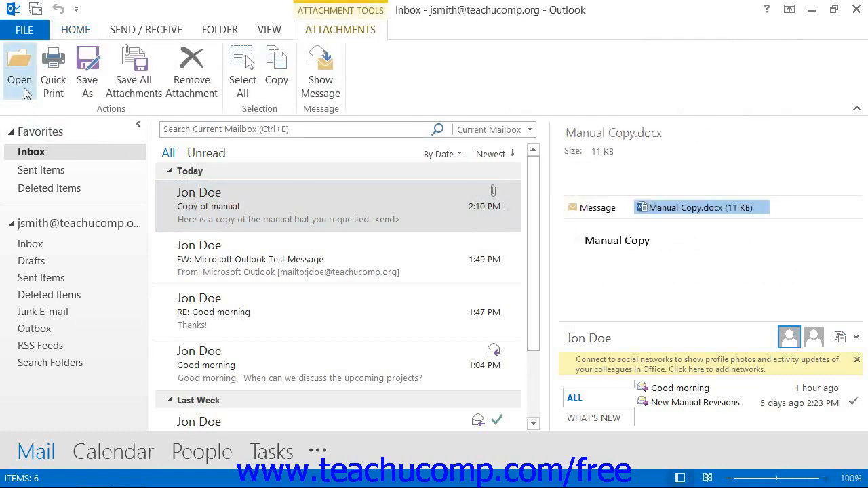
mouse_move(27, 76)
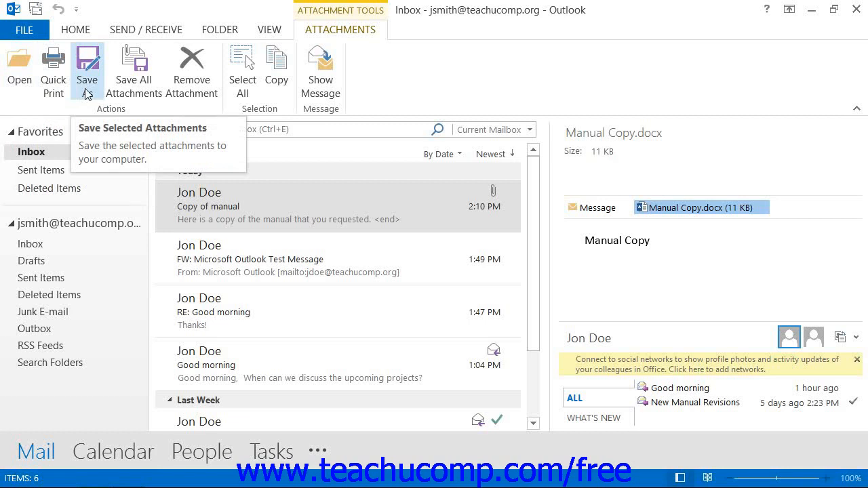
mouse_move(19, 65)
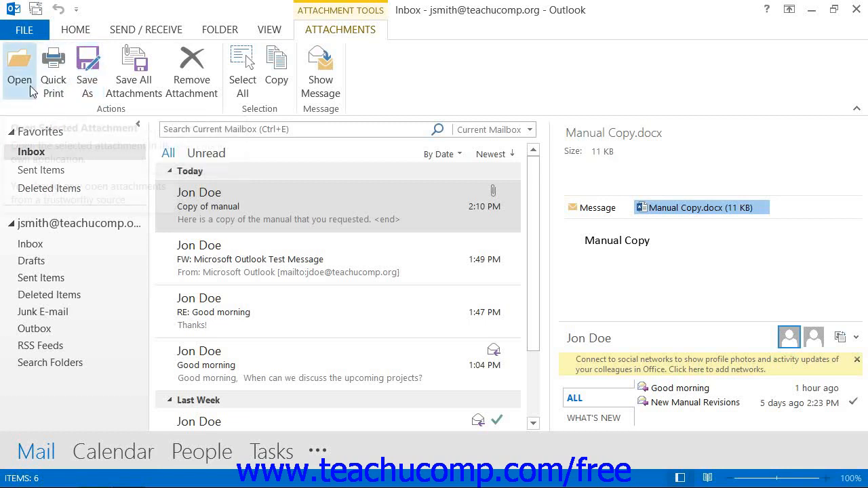